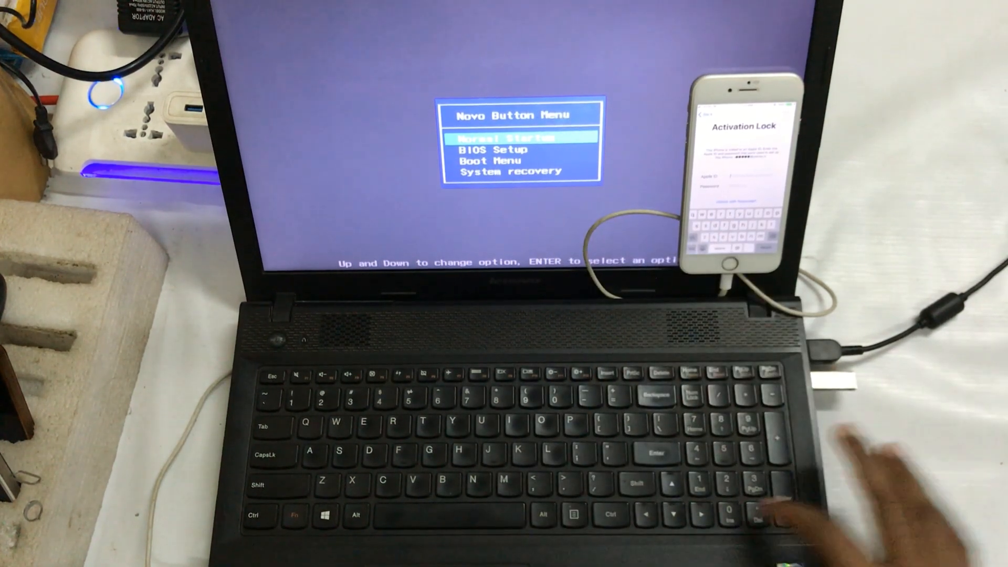
- Select Boot Menu in the Novo Button Menu to list bootable devices
key("down")
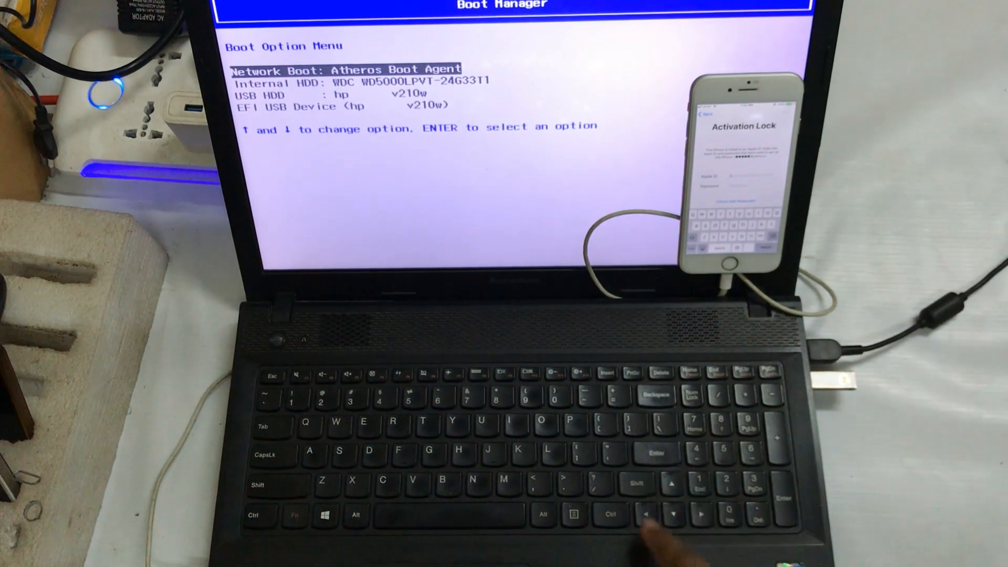
key("down")
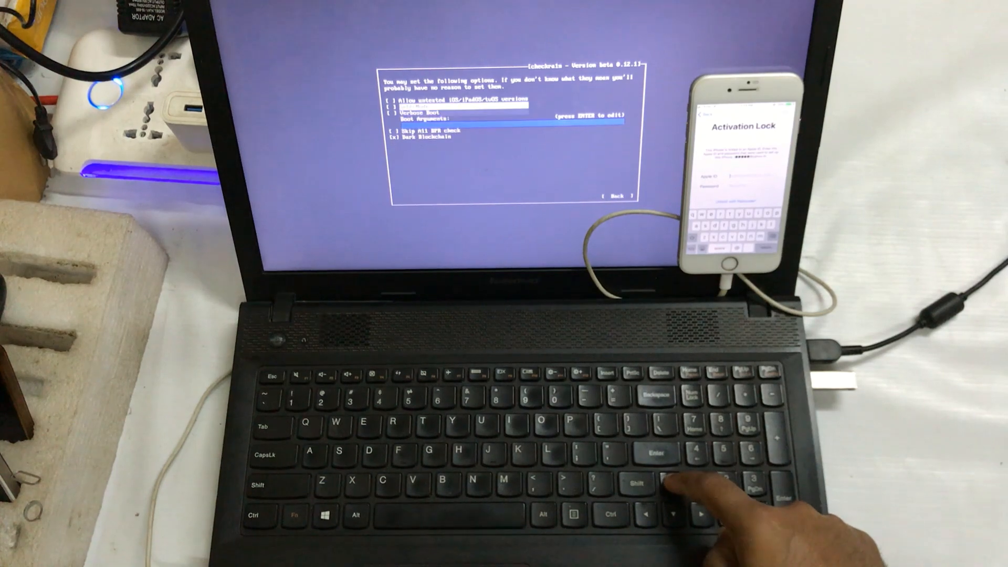
- Enable Allow untested iOS versions, Safe Mode and Verbose Boot in checkra1n options
key("up")
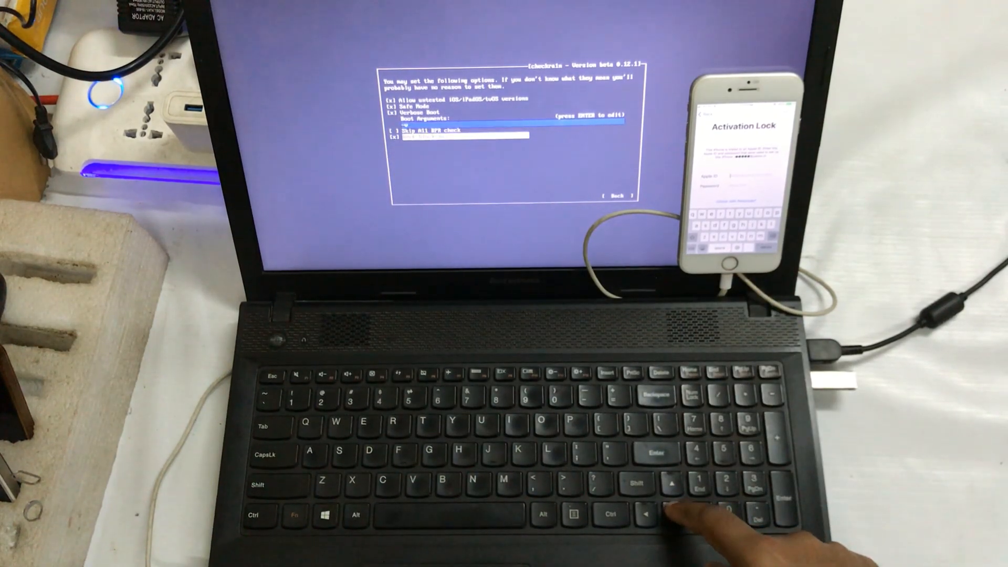
key("Down")
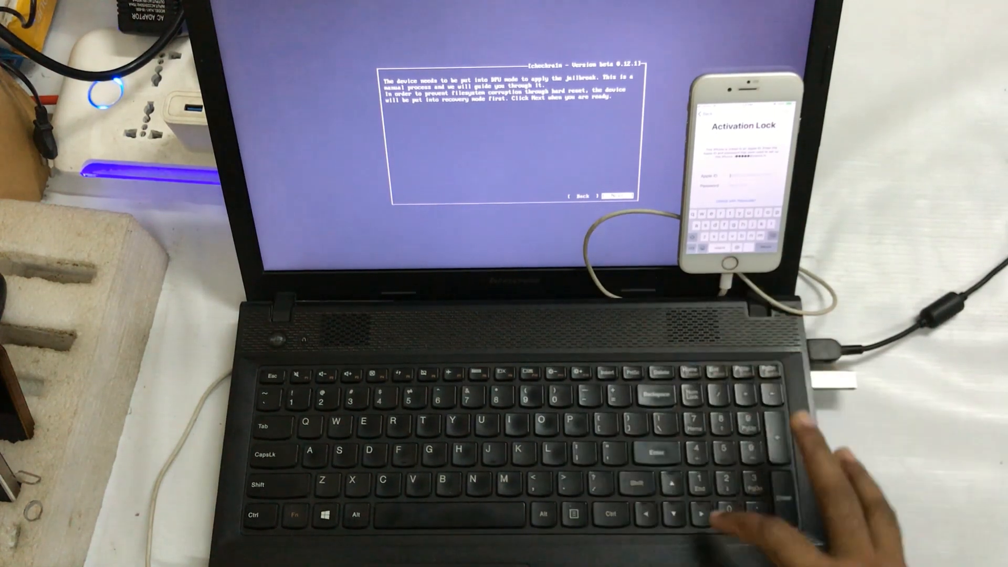
mouse_move(771, 450)
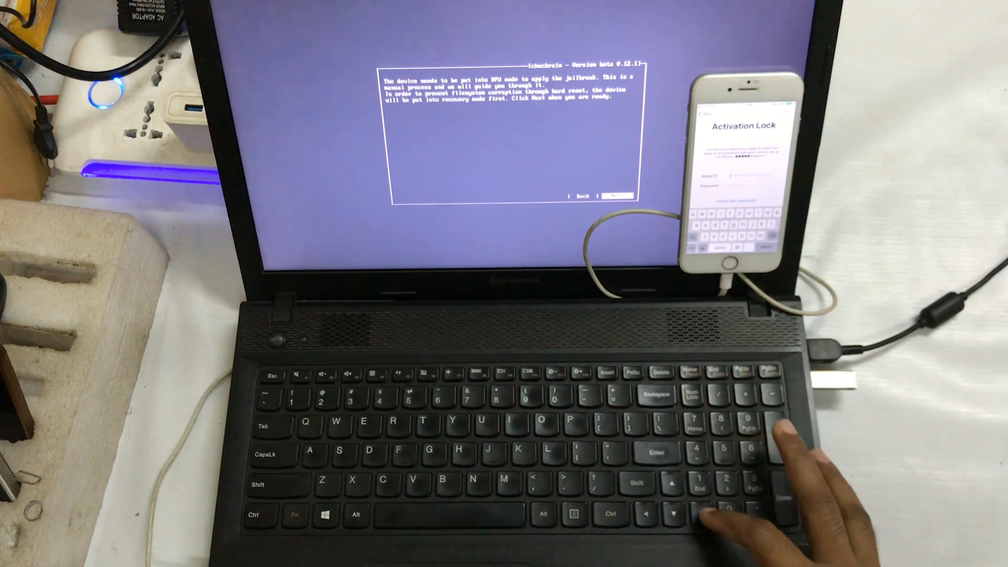